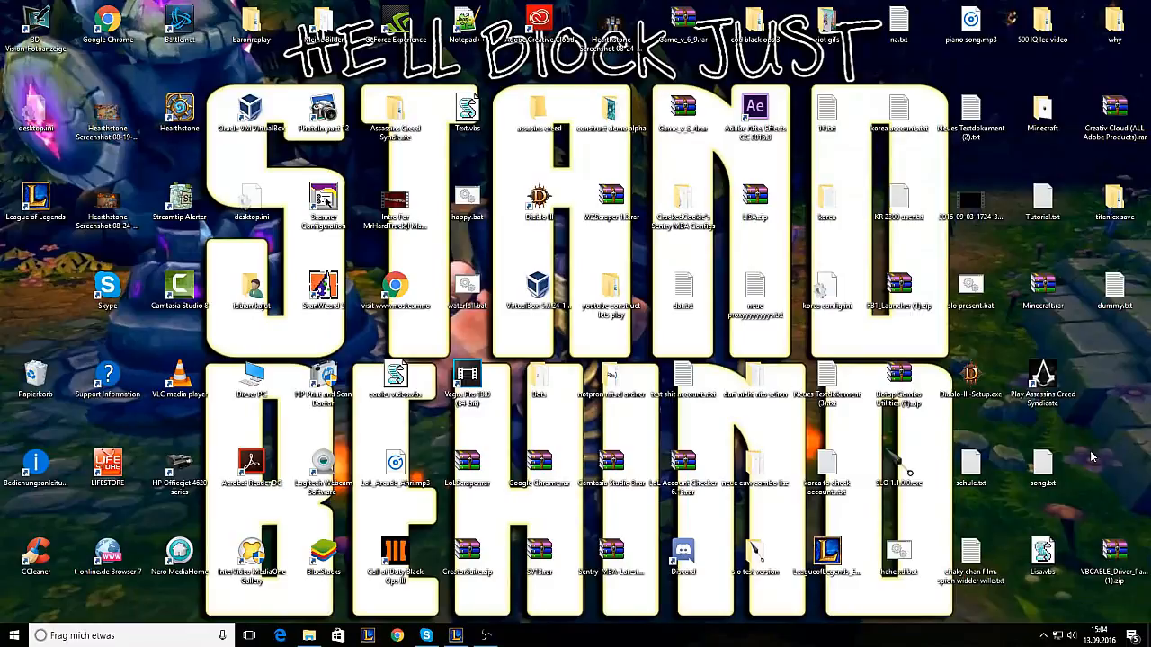
pyautogui.moveTo(1123, 324)
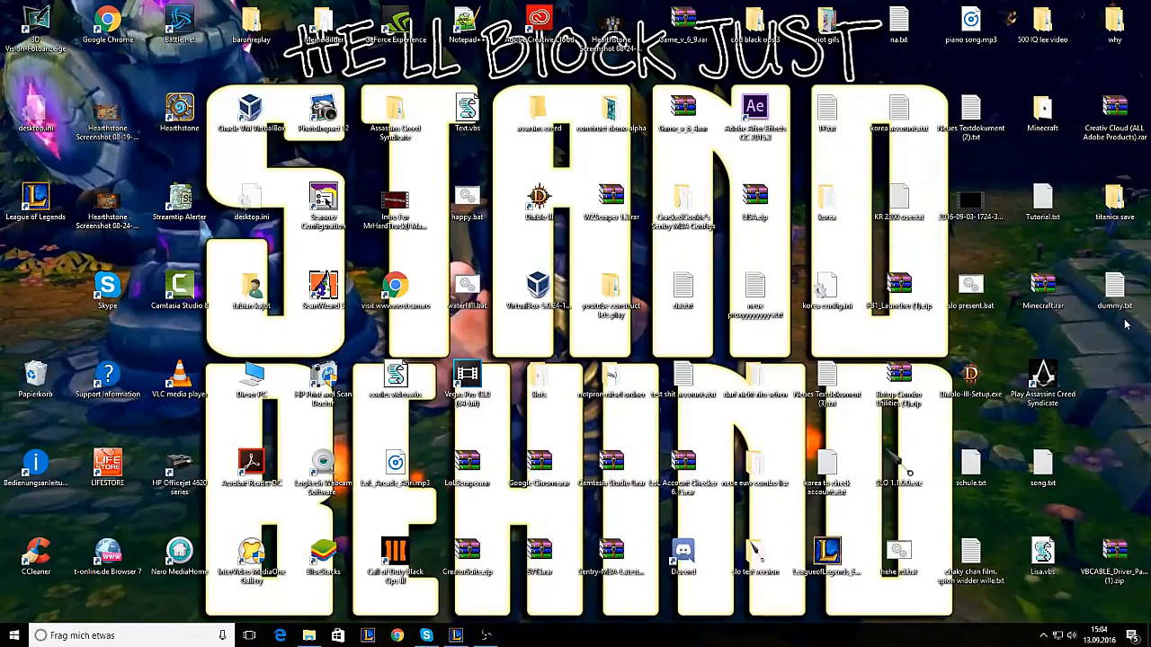
pyautogui.moveTo(1115, 383)
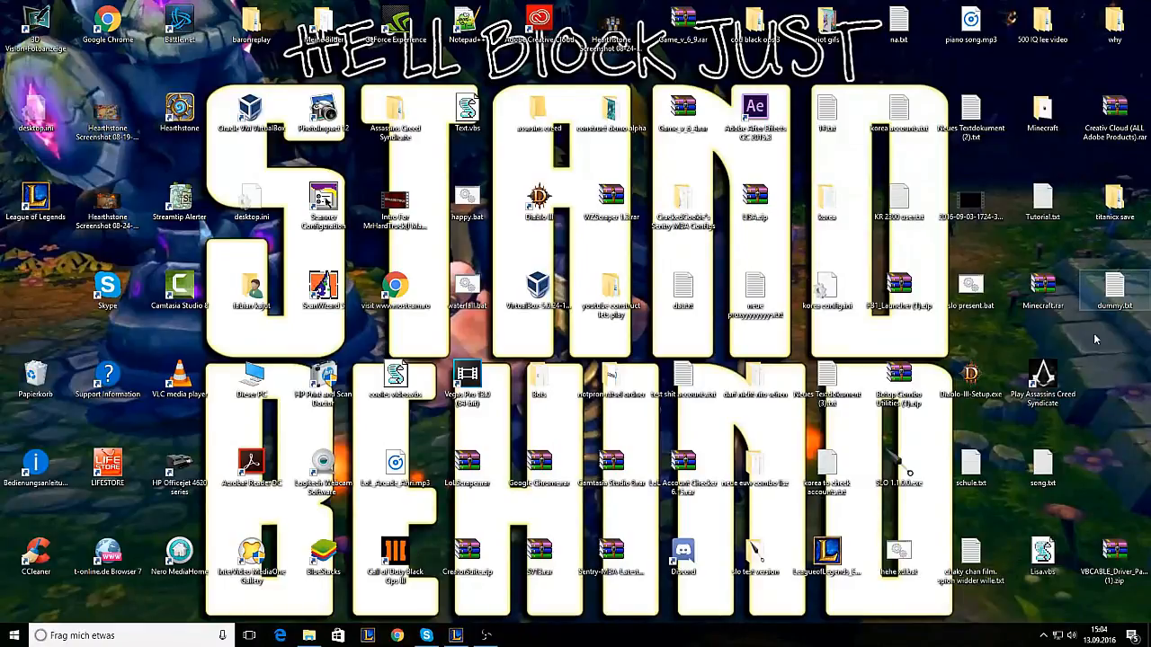
# Create a new text document on the desktop via Neu > Textdokument
pyautogui.rightClick(1095, 340)
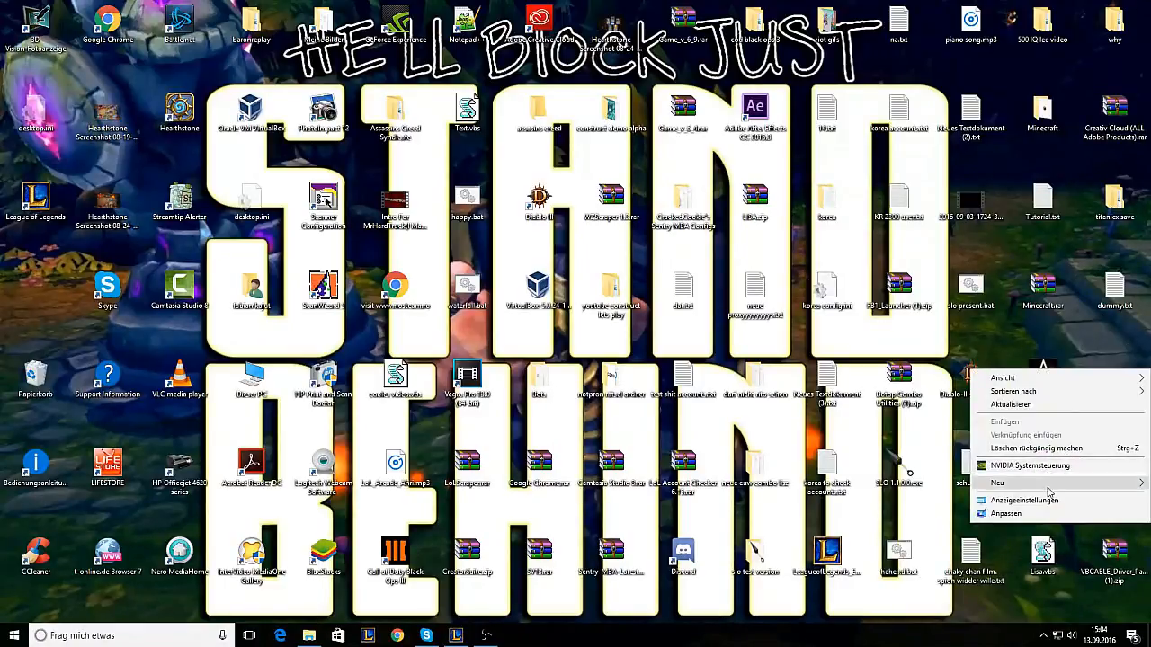
pyautogui.click(996, 482)
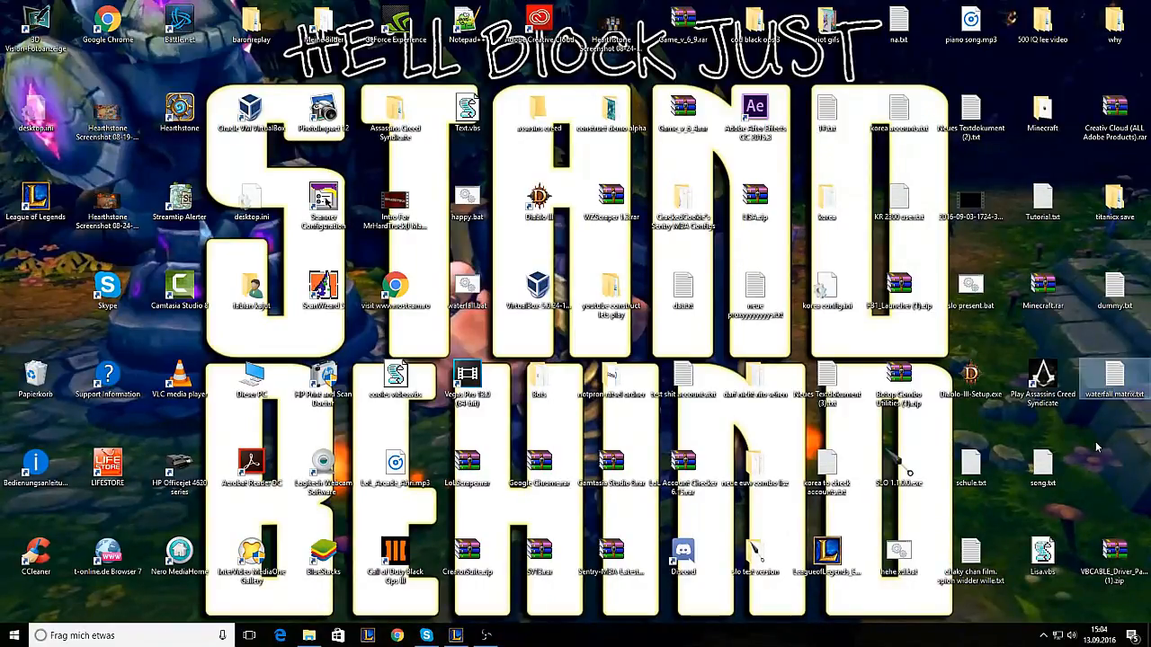
pyautogui.doubleClick(1115, 378)
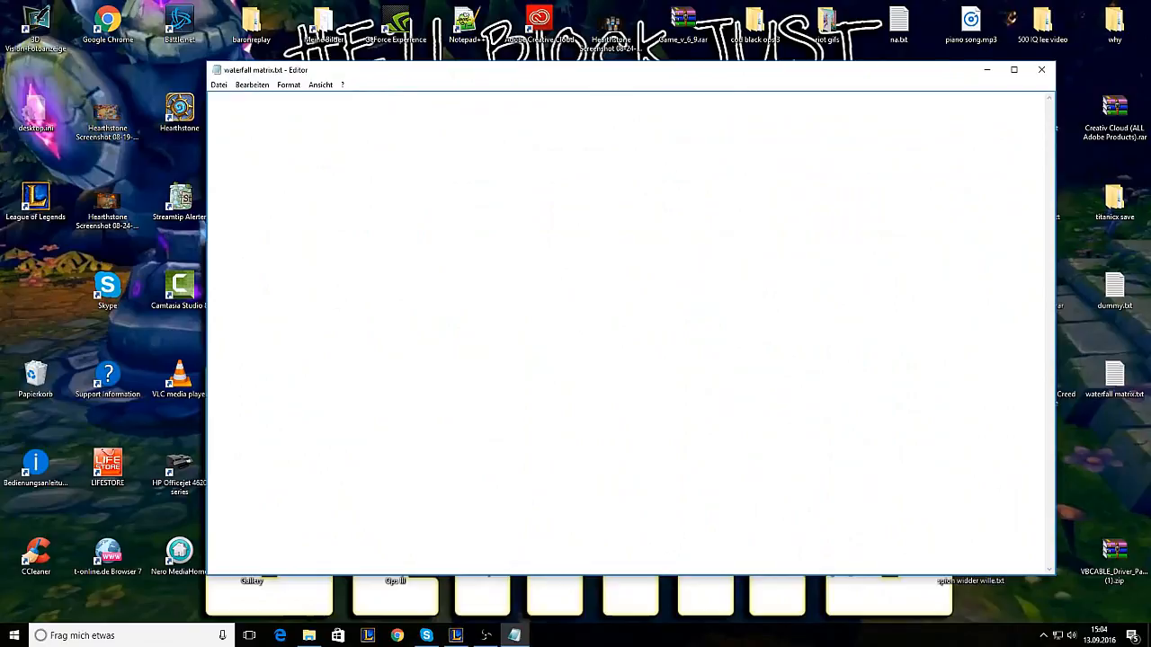
pyautogui.write('@e')
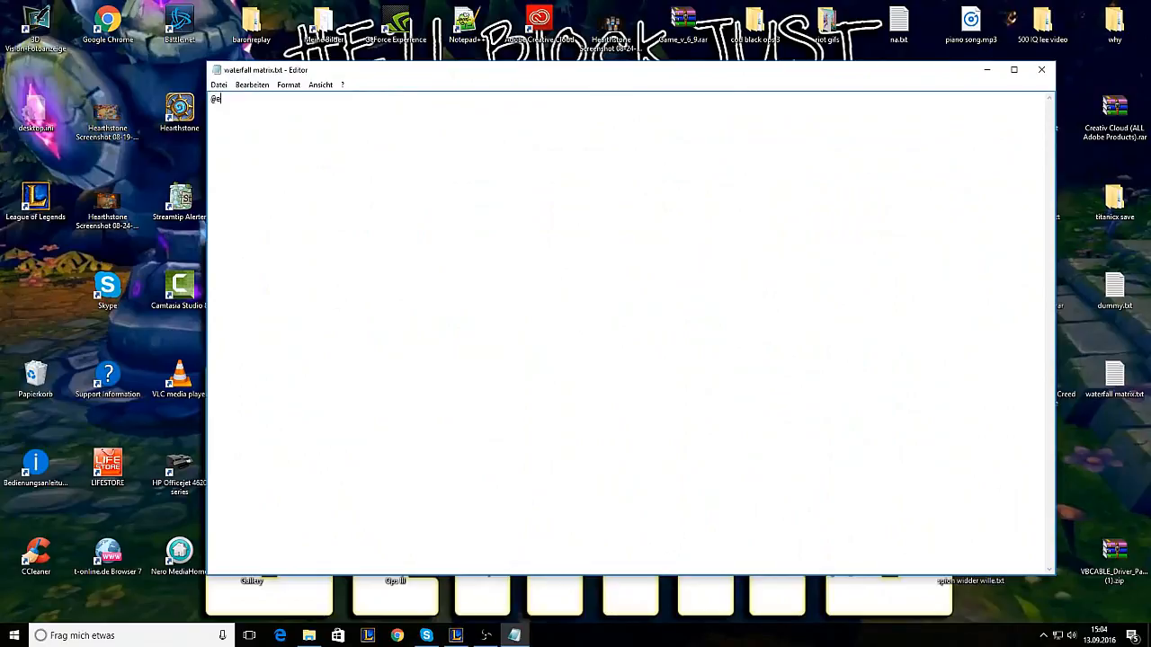
pyautogui.write('cho')
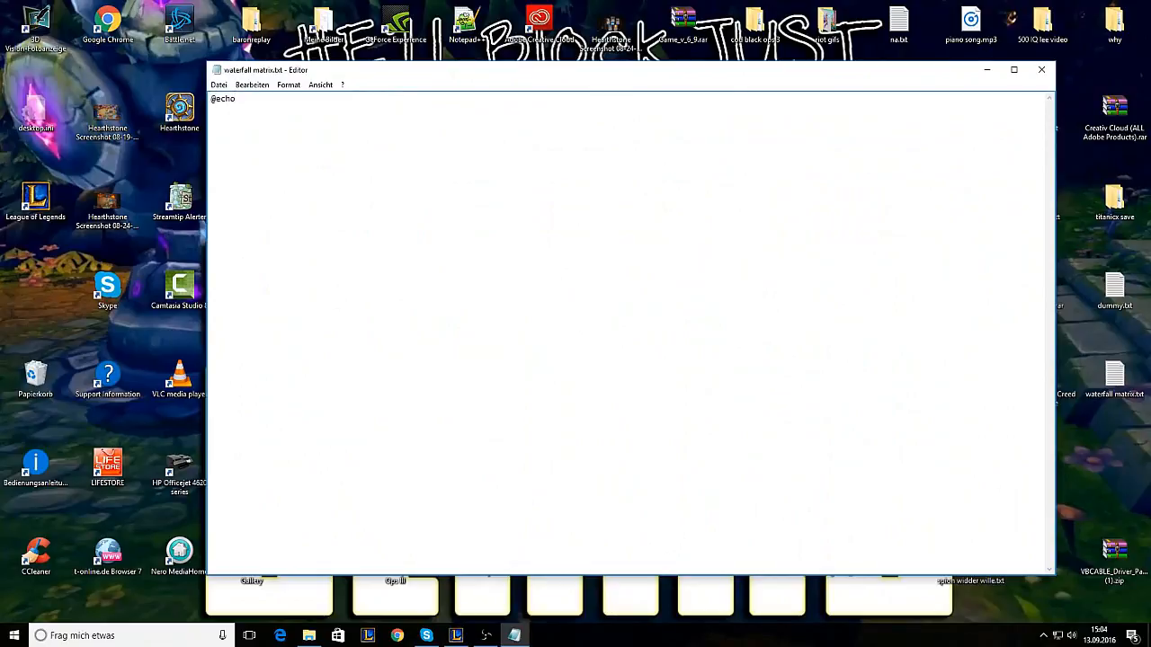
pyautogui.write('off')
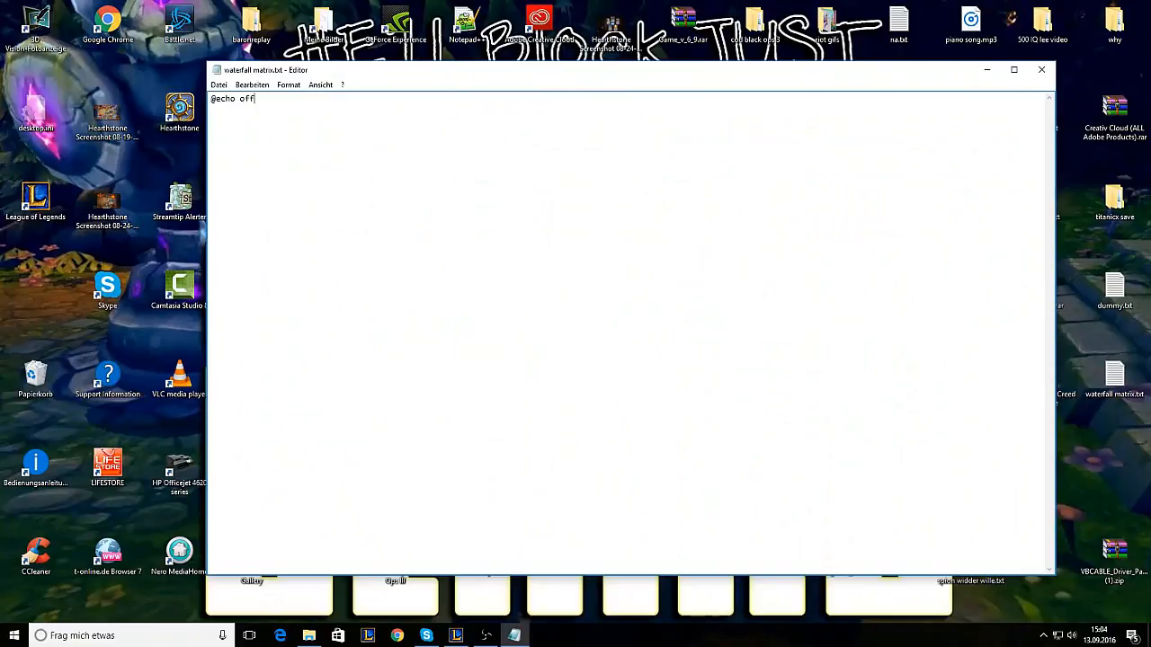
pyautogui.write('co')
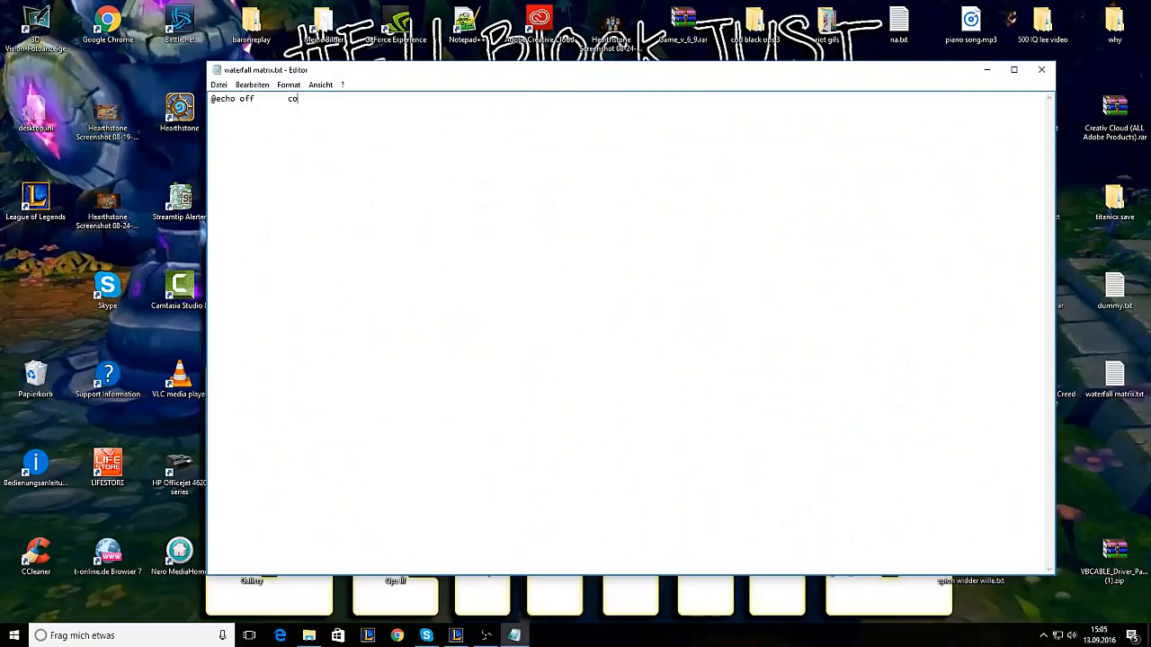
pyautogui.write('lor')
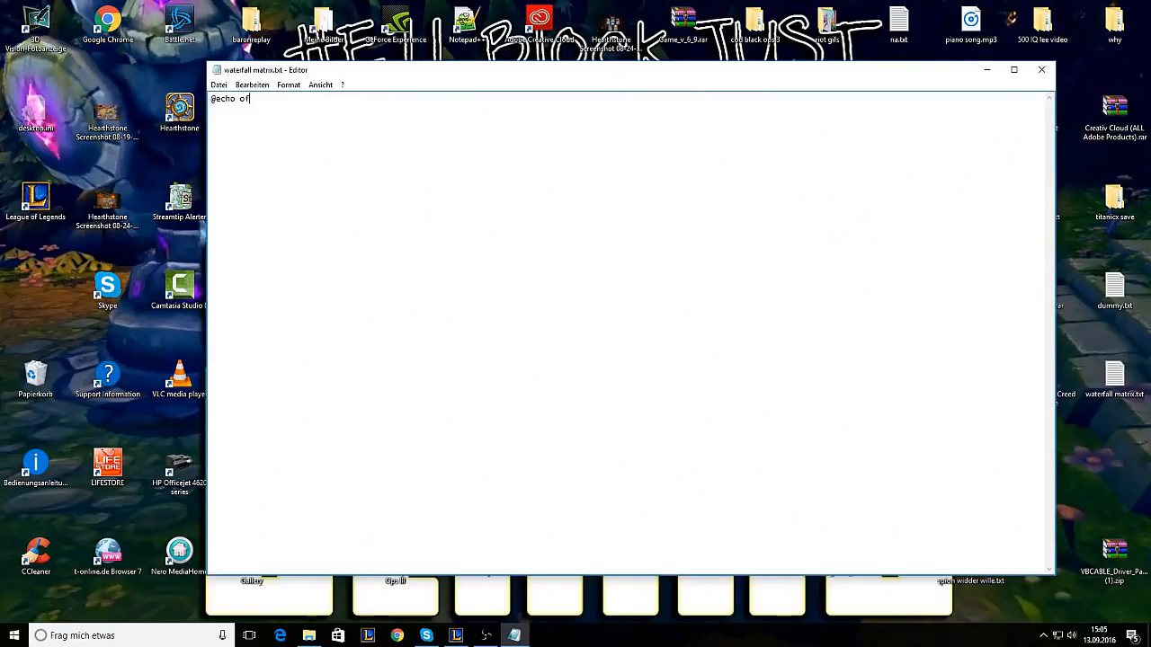
pyautogui.write('f')
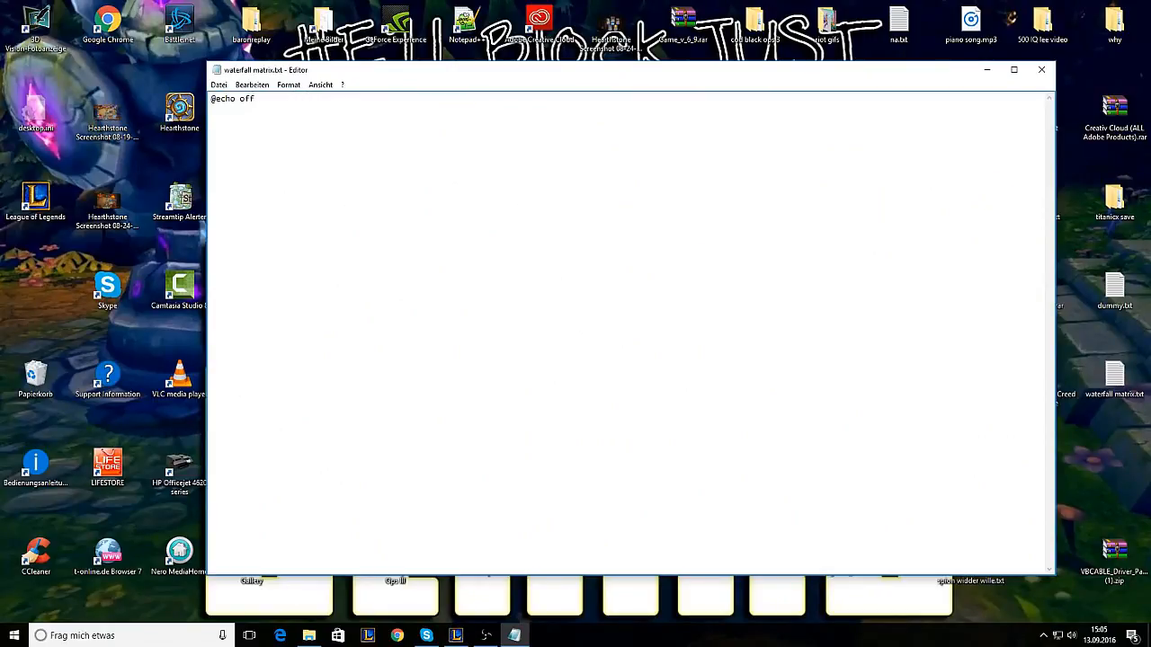
pyautogui.write('color')
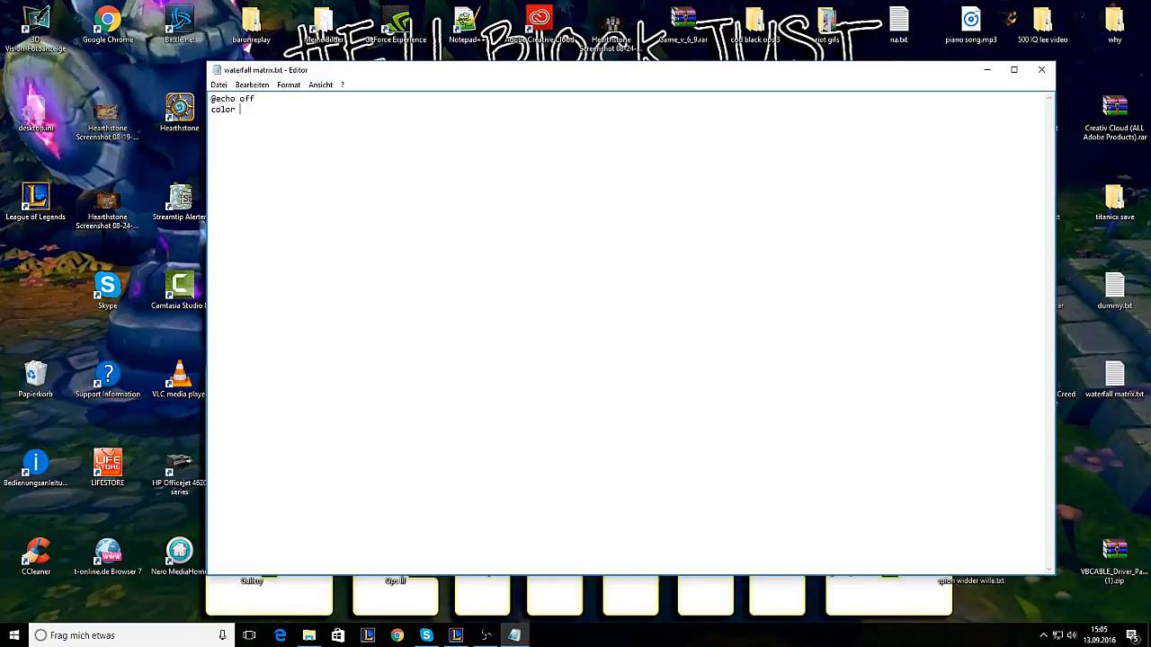
pyautogui.write('0')
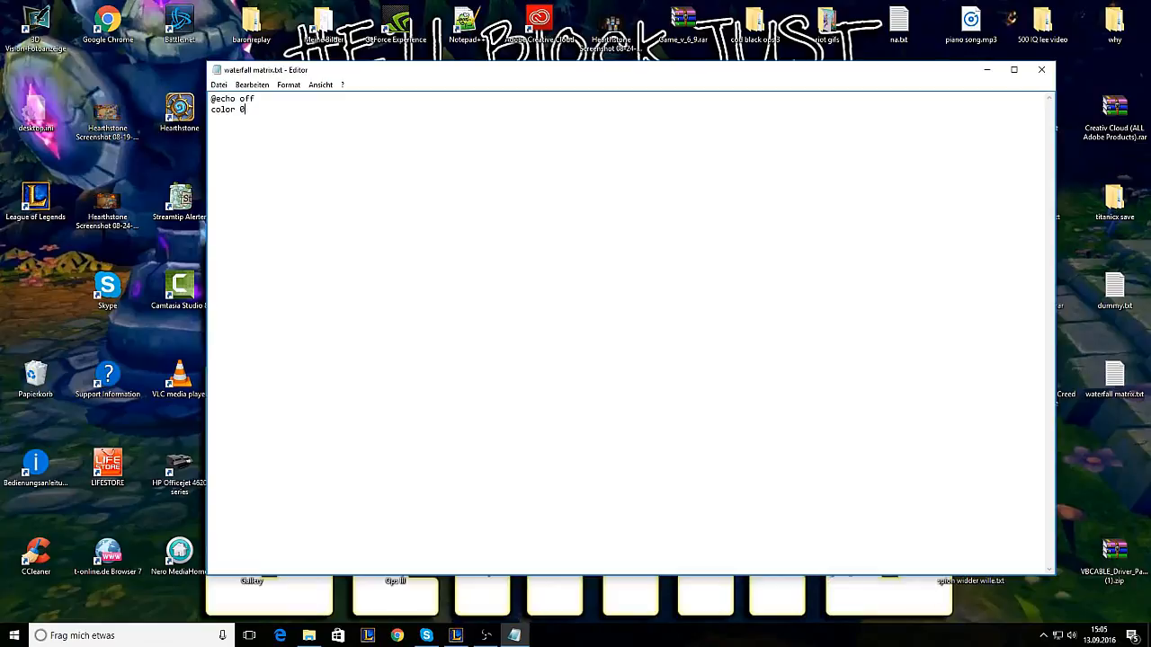
pyautogui.write('a')
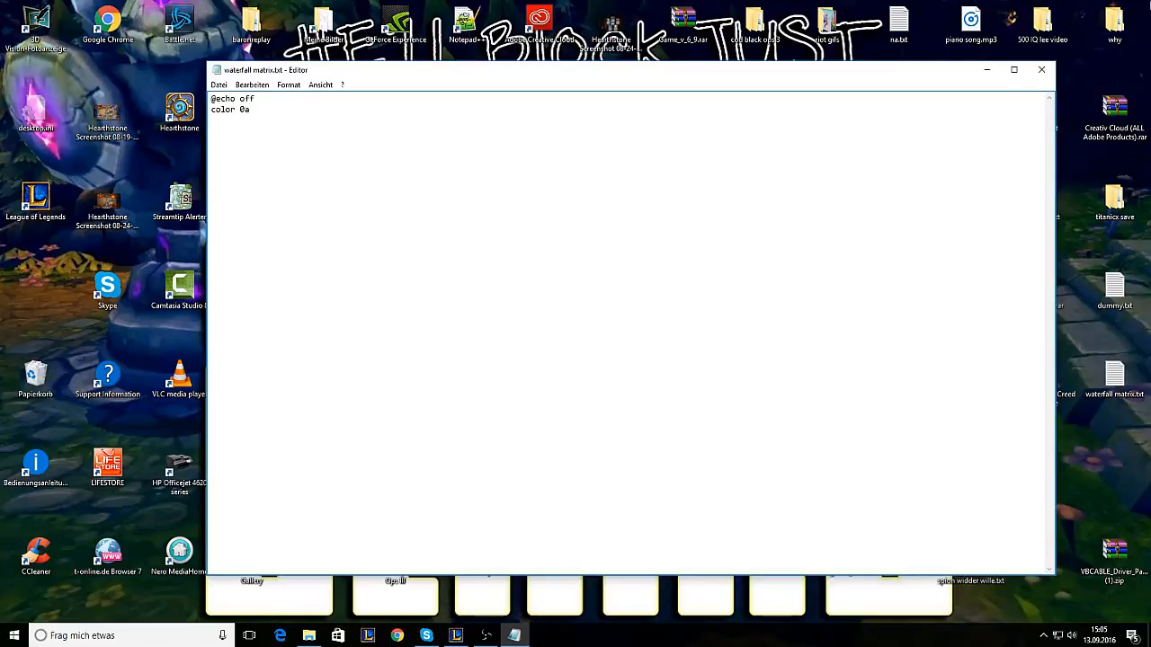
# Add the mode1000 line, the :1 loop label and an echo %random line beneath it
pyautogui.write('mod')
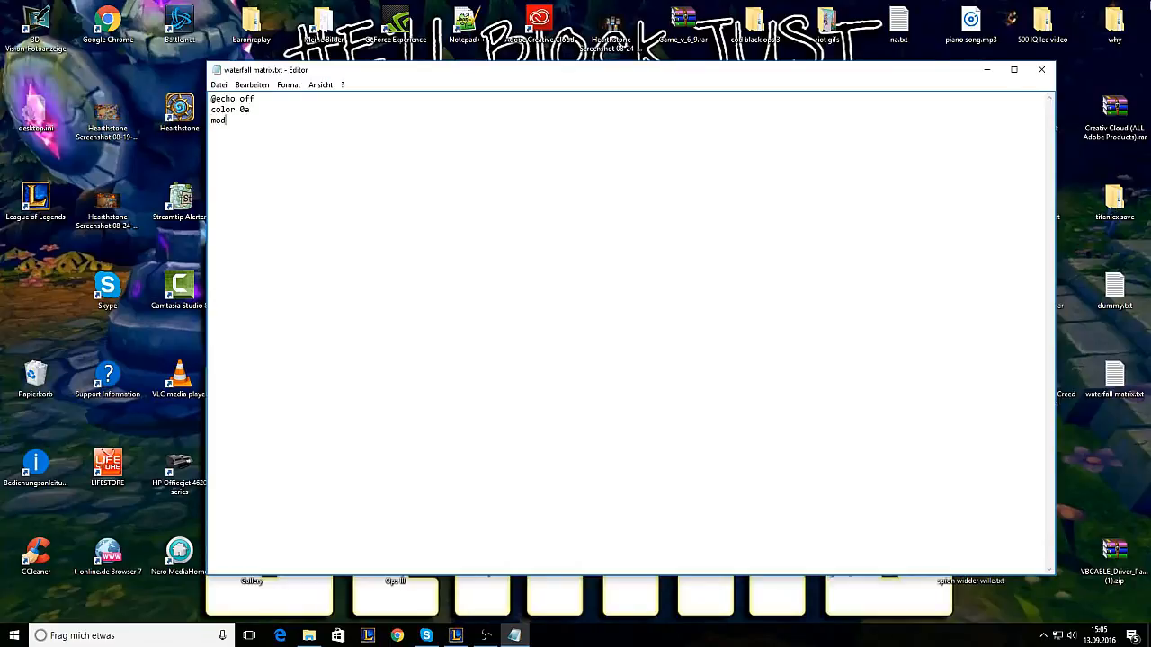
pyautogui.write('e1000')
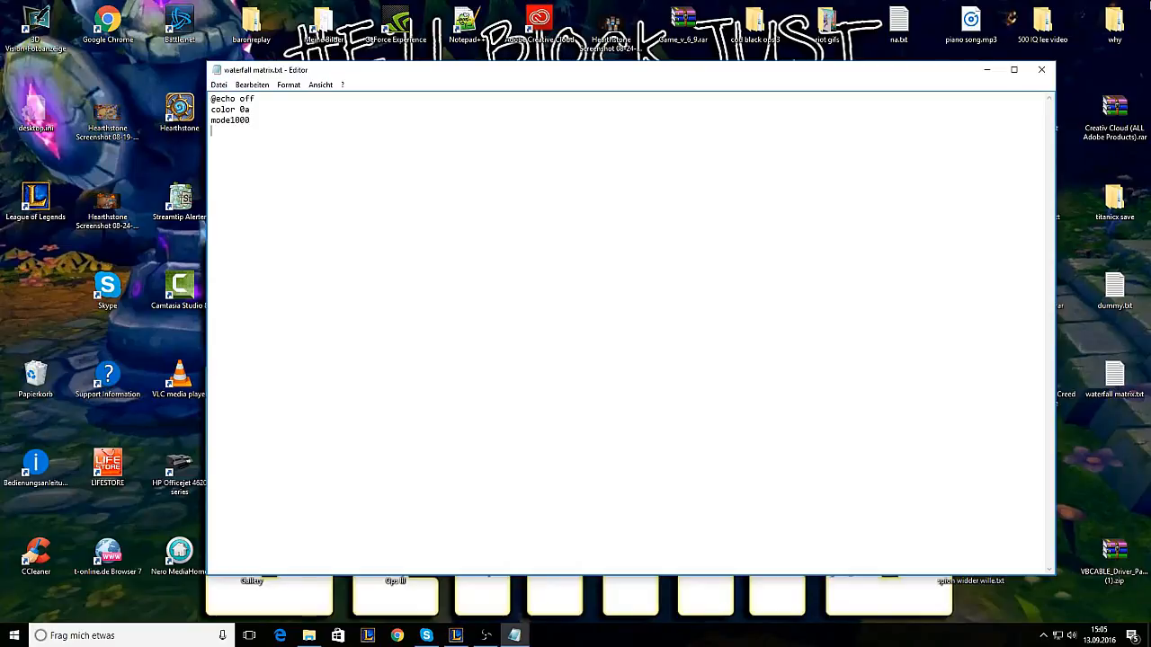
pyautogui.write(':')
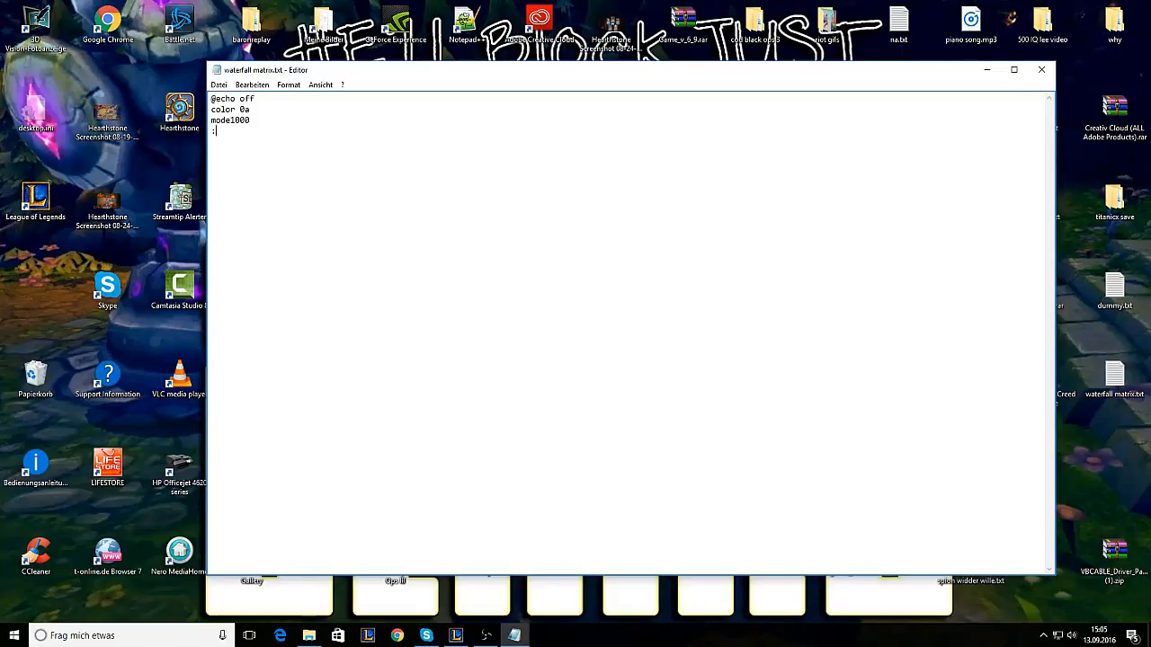
pyautogui.write('1')
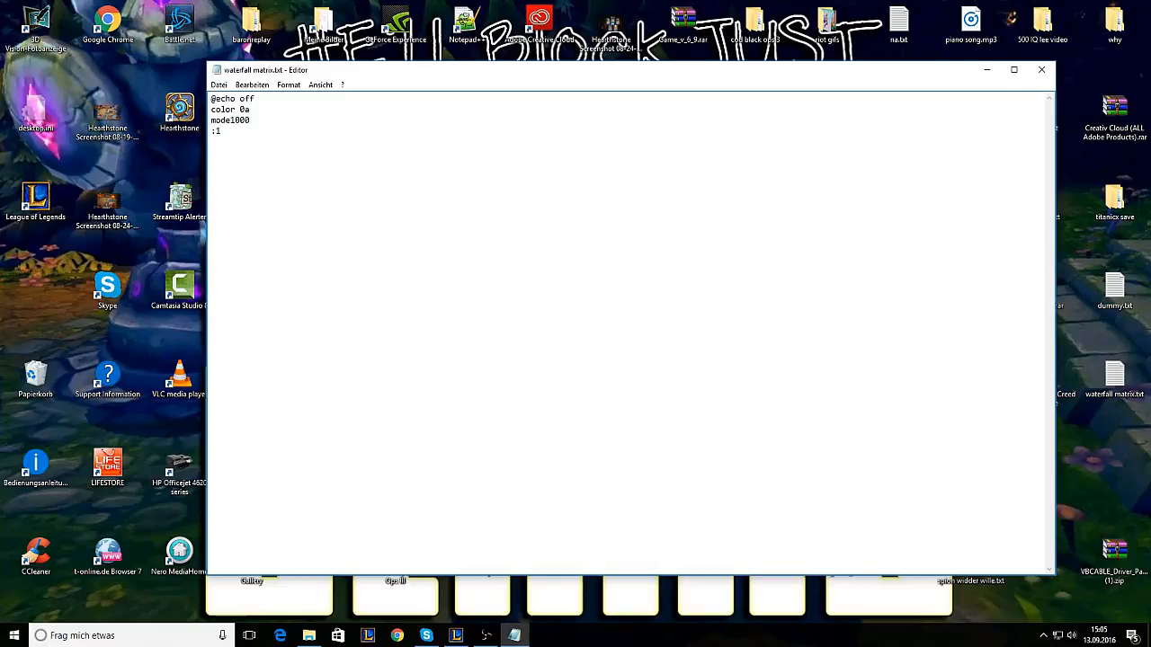
pyautogui.write('e')
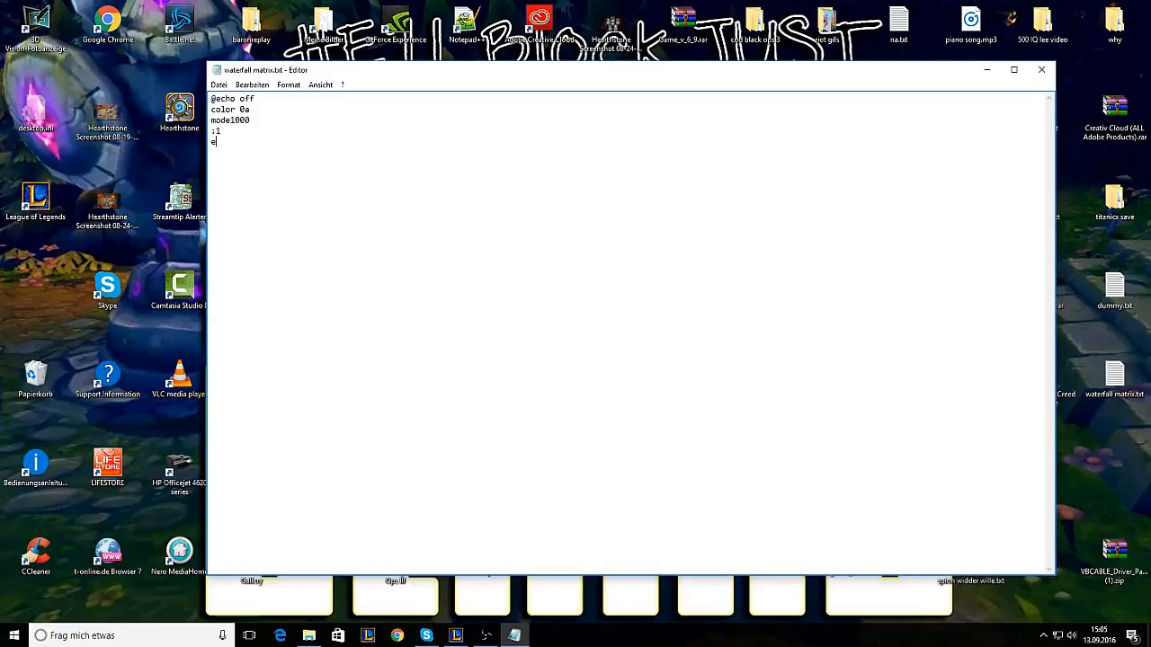
pyautogui.write('cho')
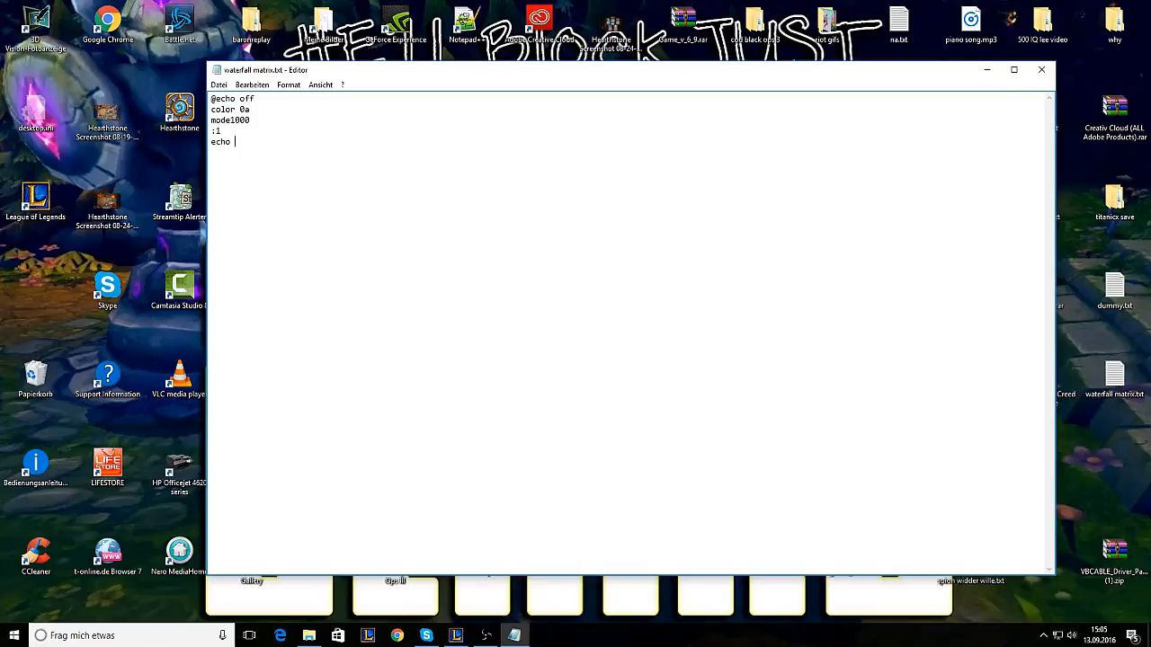
pyautogui.write('%ra d')
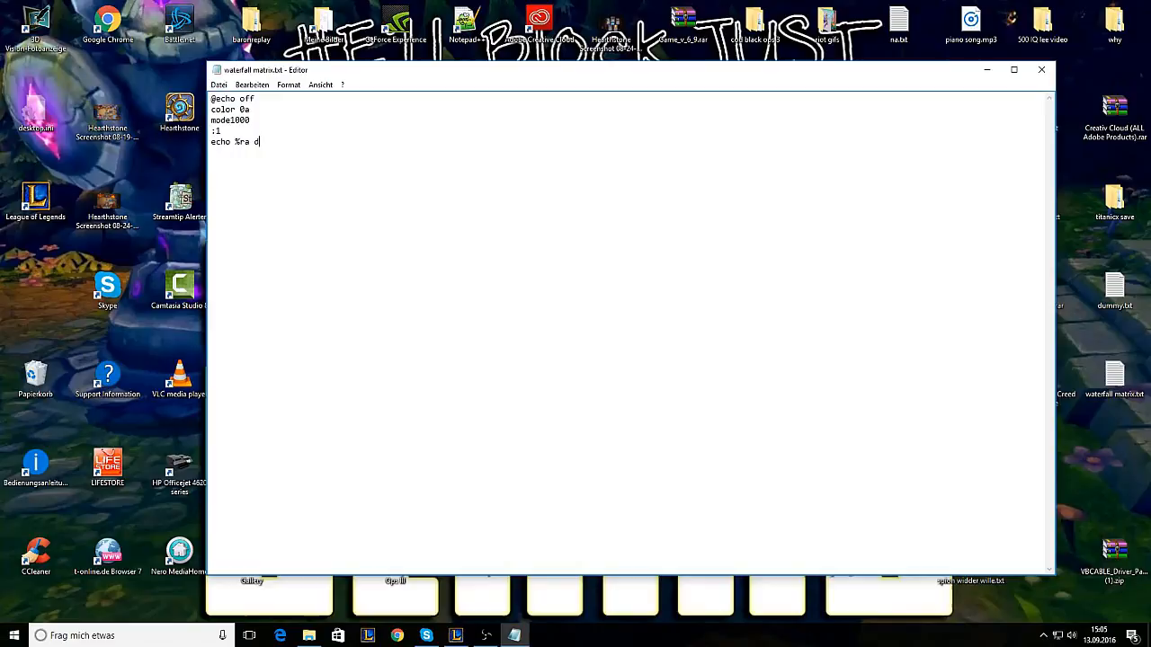
pyautogui.press('Backspace')
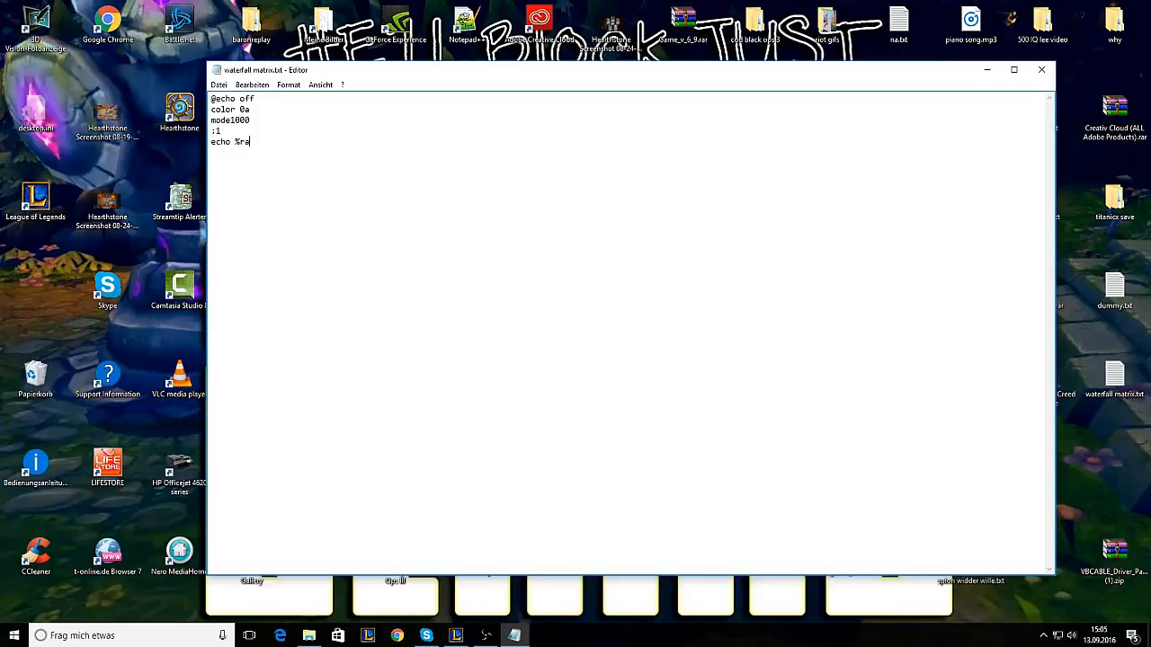
pyautogui.write('ndom')
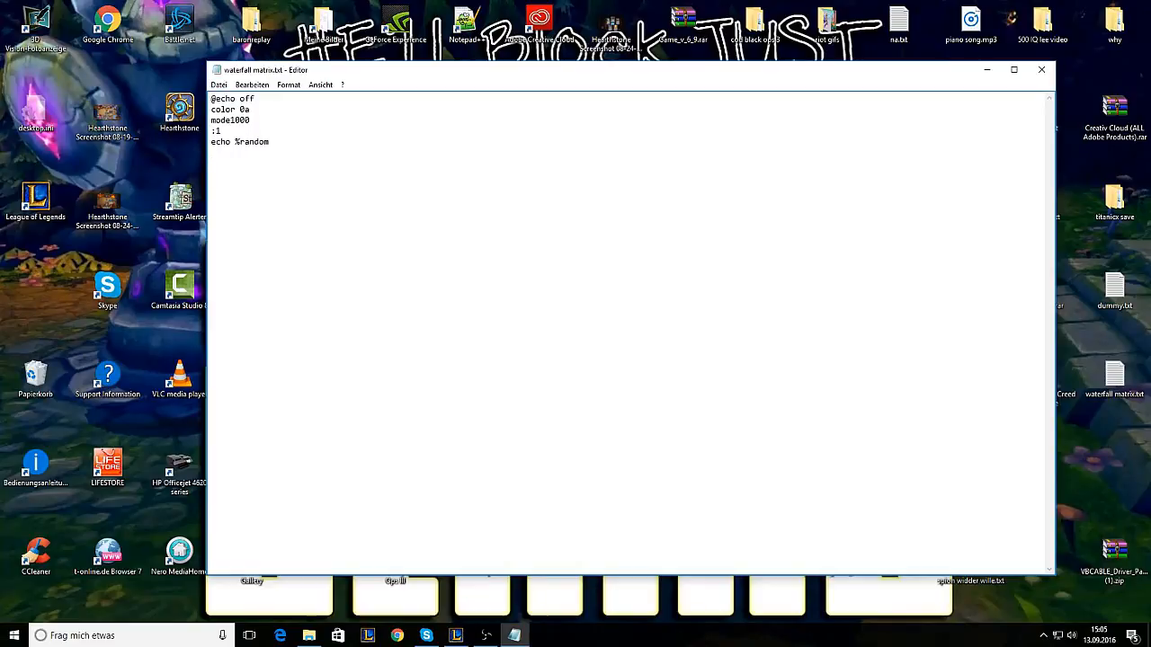
pyautogui.moveTo(284, 149)
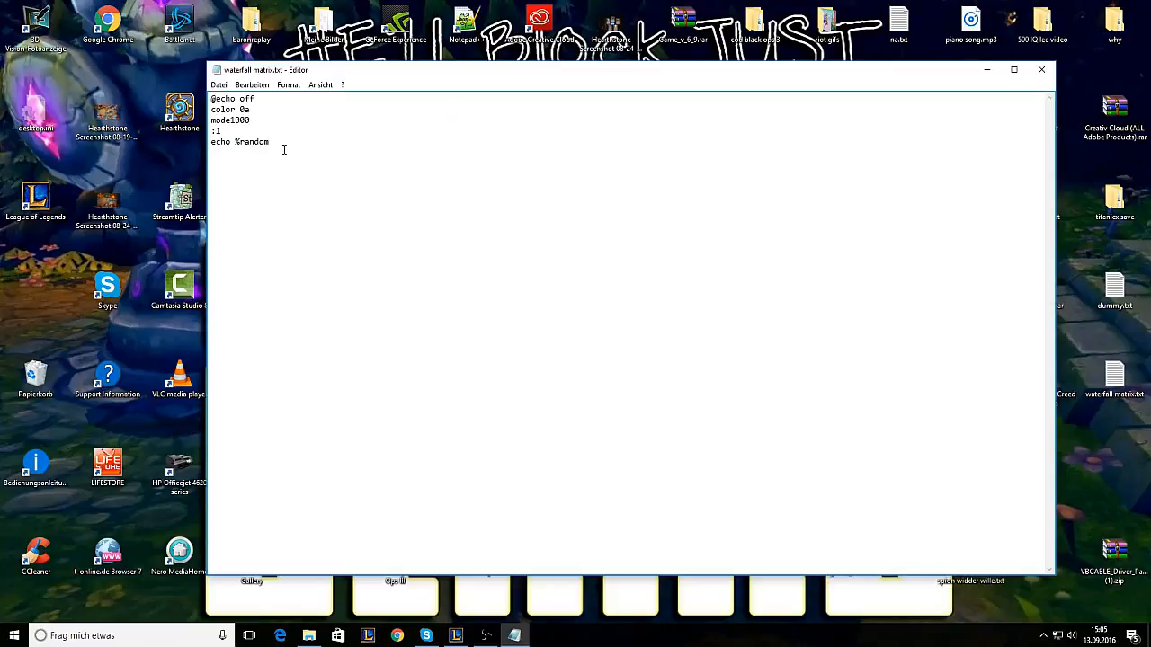
# Copy %random and paste it repeatedly so the echo line wraps over several lines
pyautogui.doubleClick(252, 140)
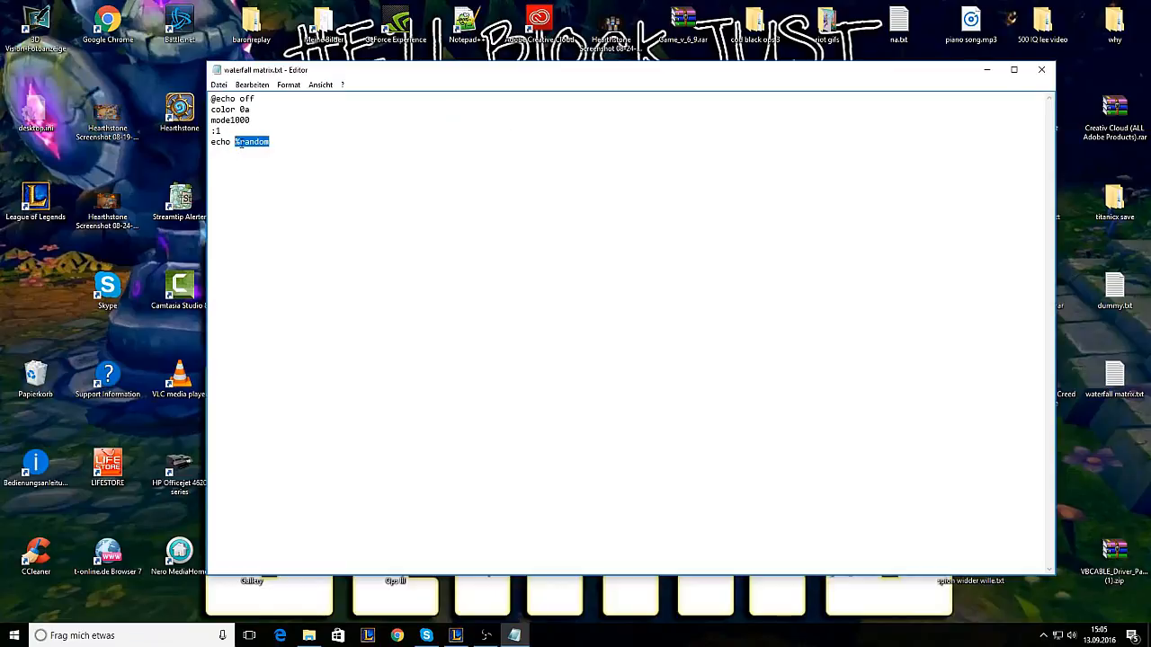
pyautogui.click(294, 172)
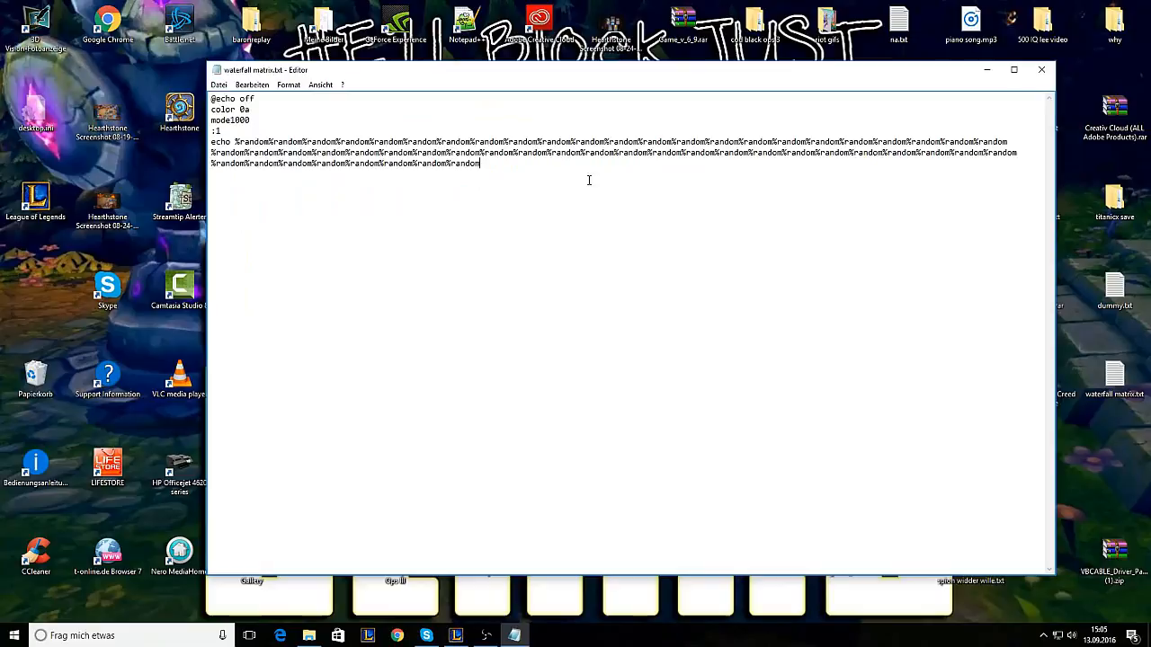
pyautogui.moveTo(446, 205)
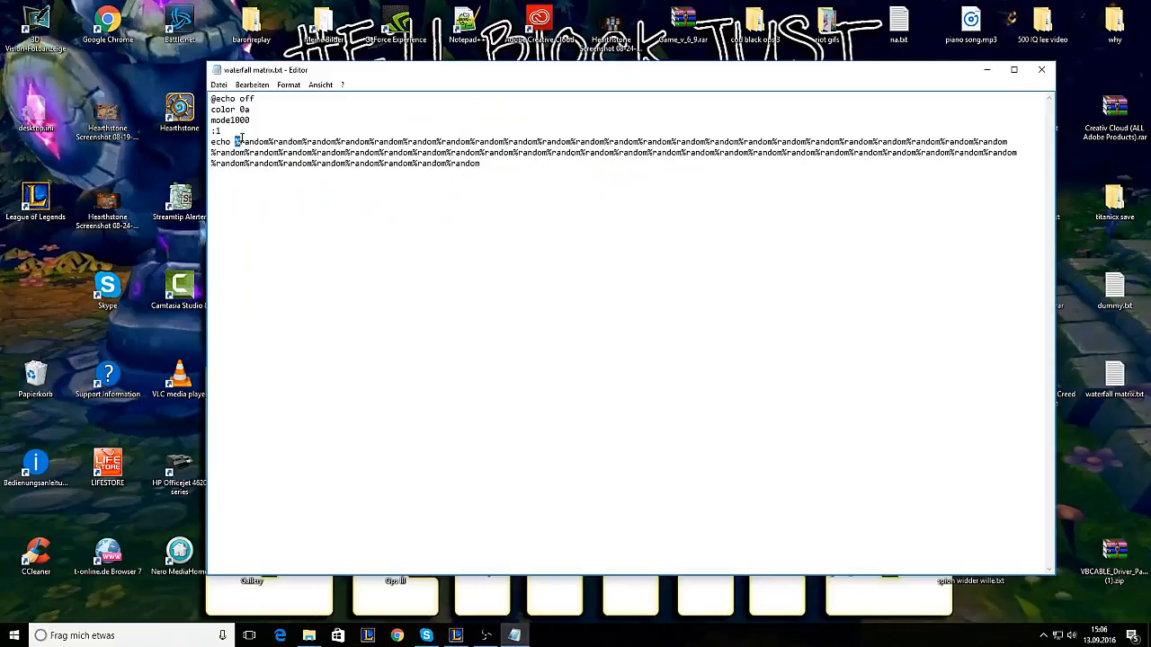
pyautogui.rightClick(235, 142)
pyautogui.write('%')
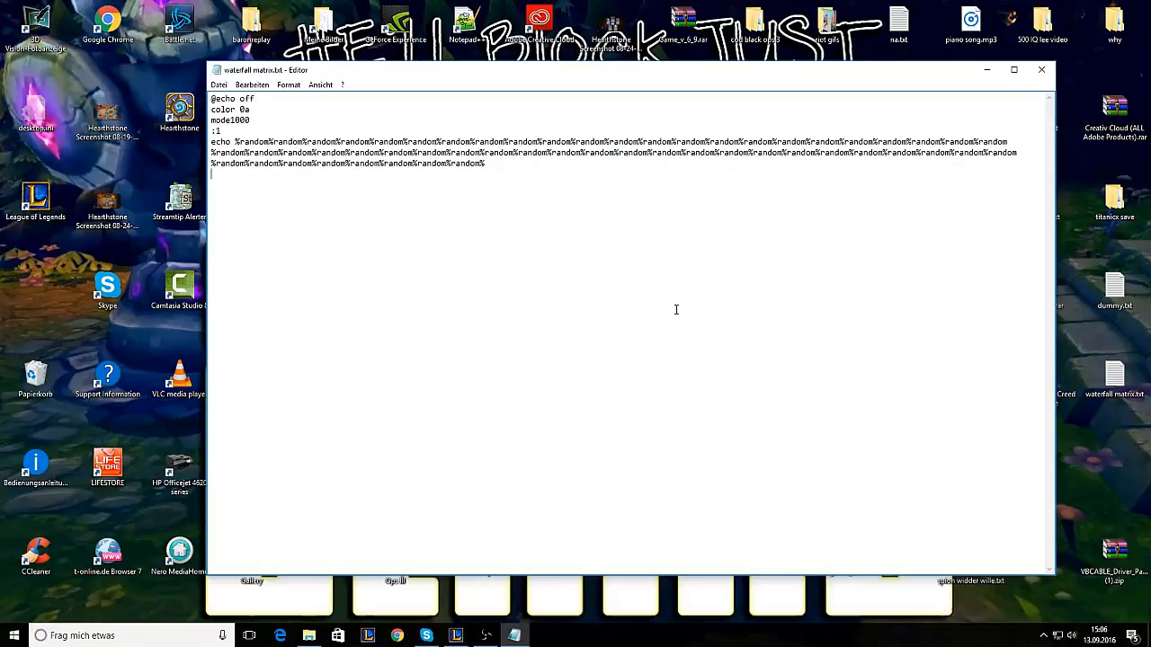
# Close the loop with a goto 1 line after the echo line
pyautogui.write('goto')
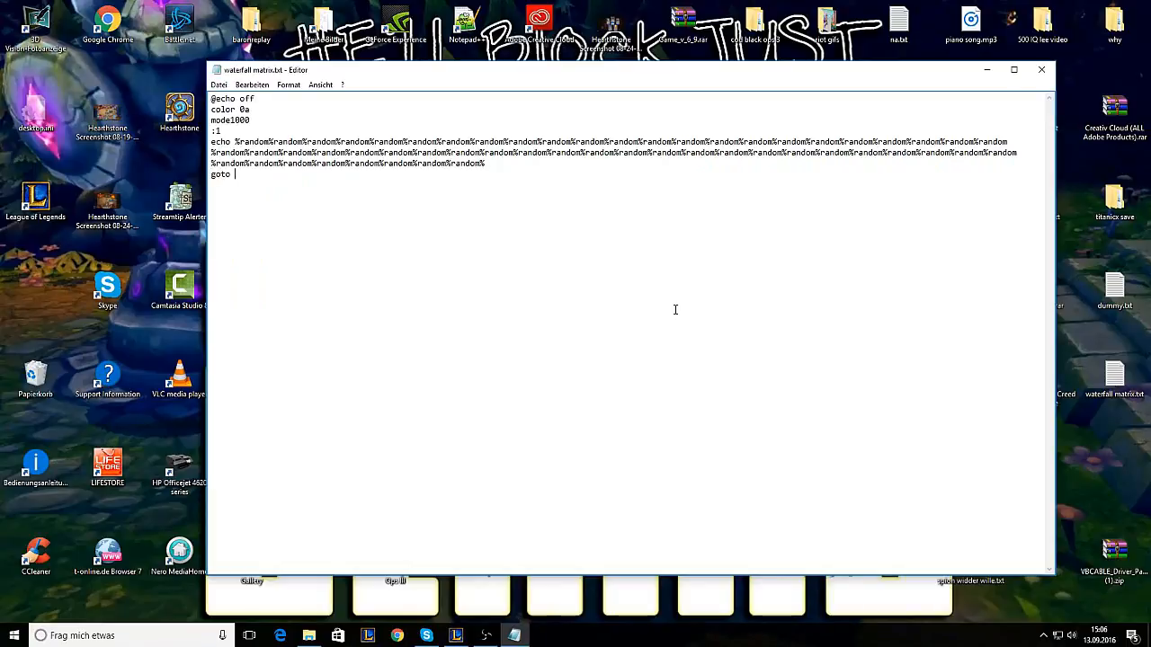
pyautogui.write('1')
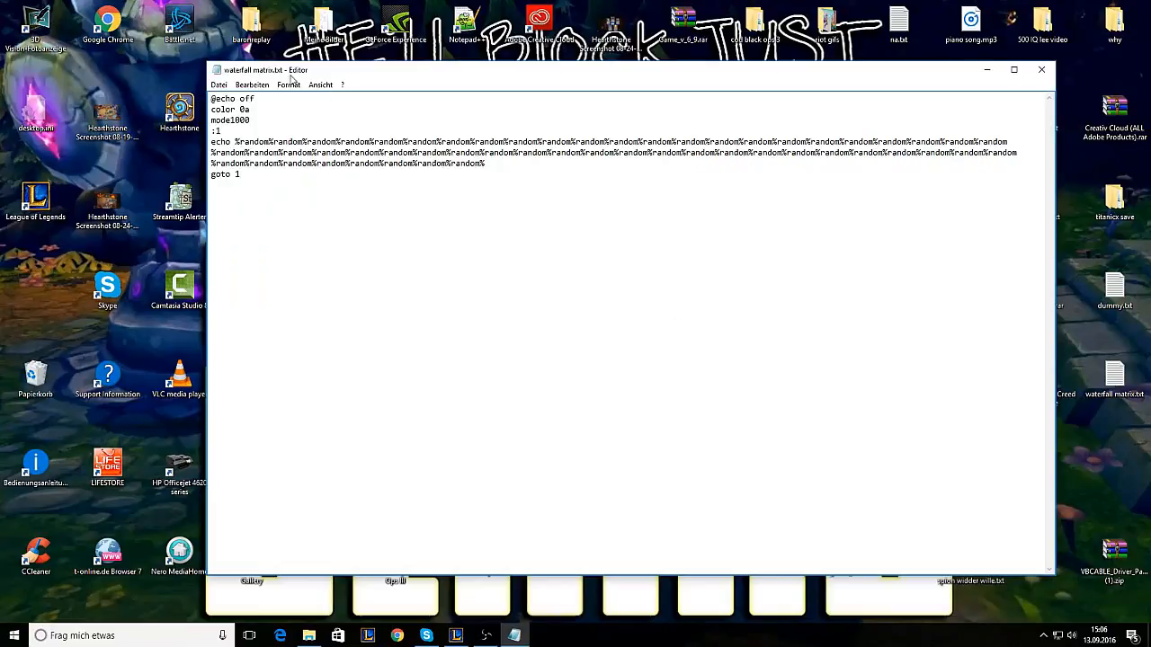
pyautogui.moveTo(149, 55)
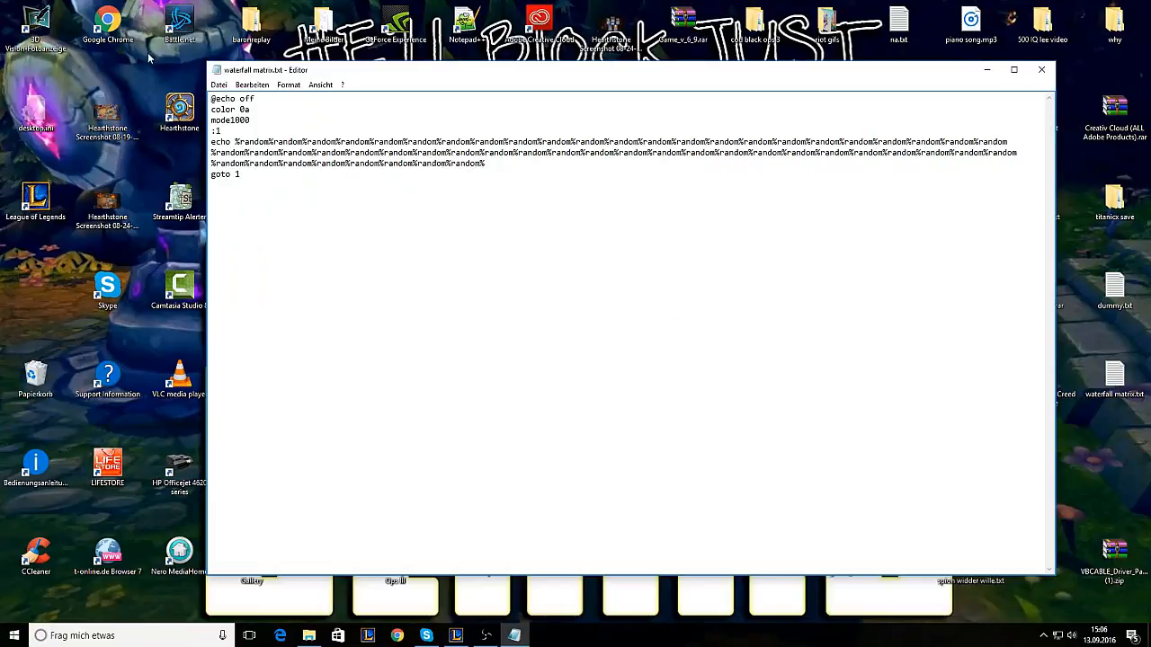
pyautogui.click(220, 85)
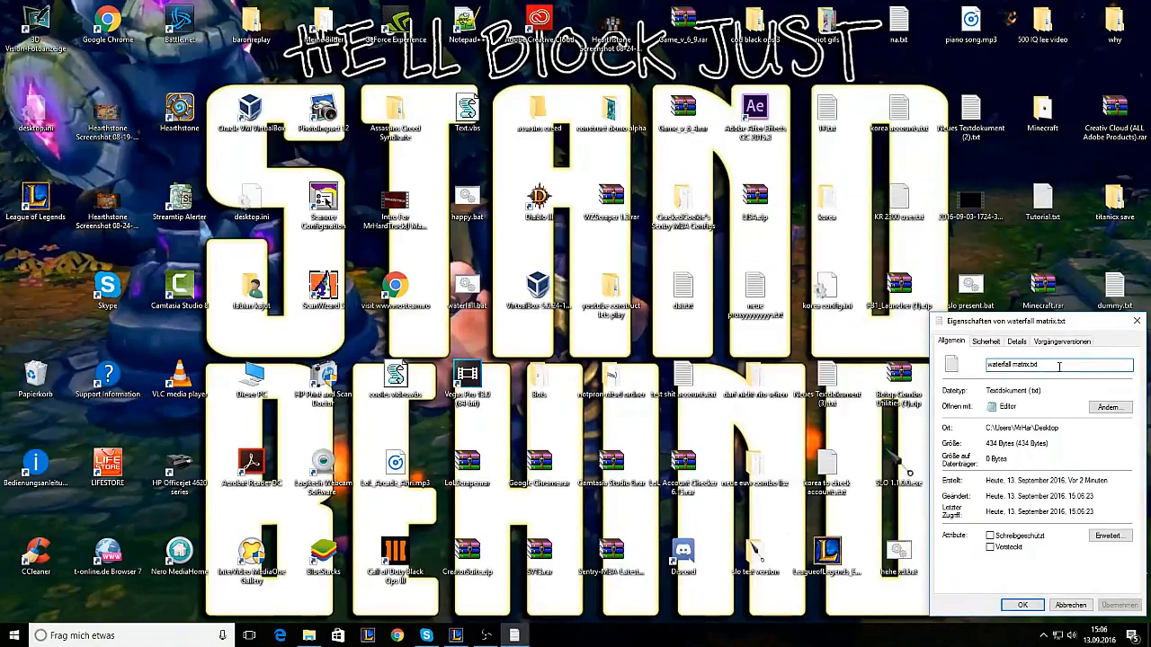
# Replace the file's .txt extension in the name field to make it a batch file
pyautogui.press('BackSpace')
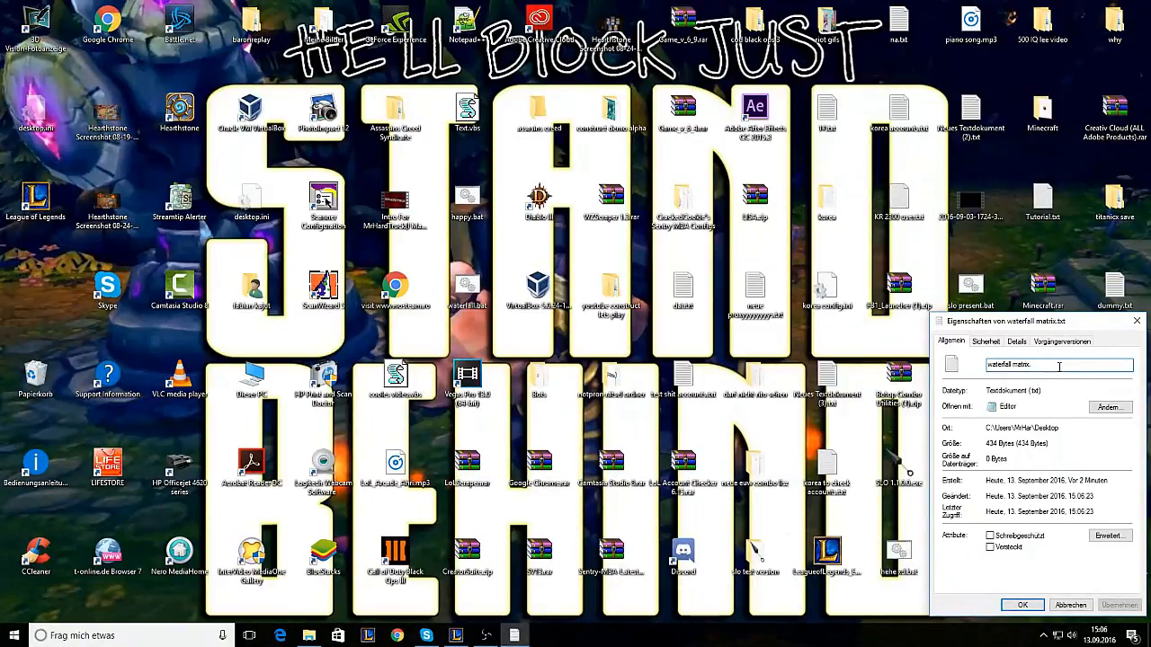
pyautogui.write('txt')
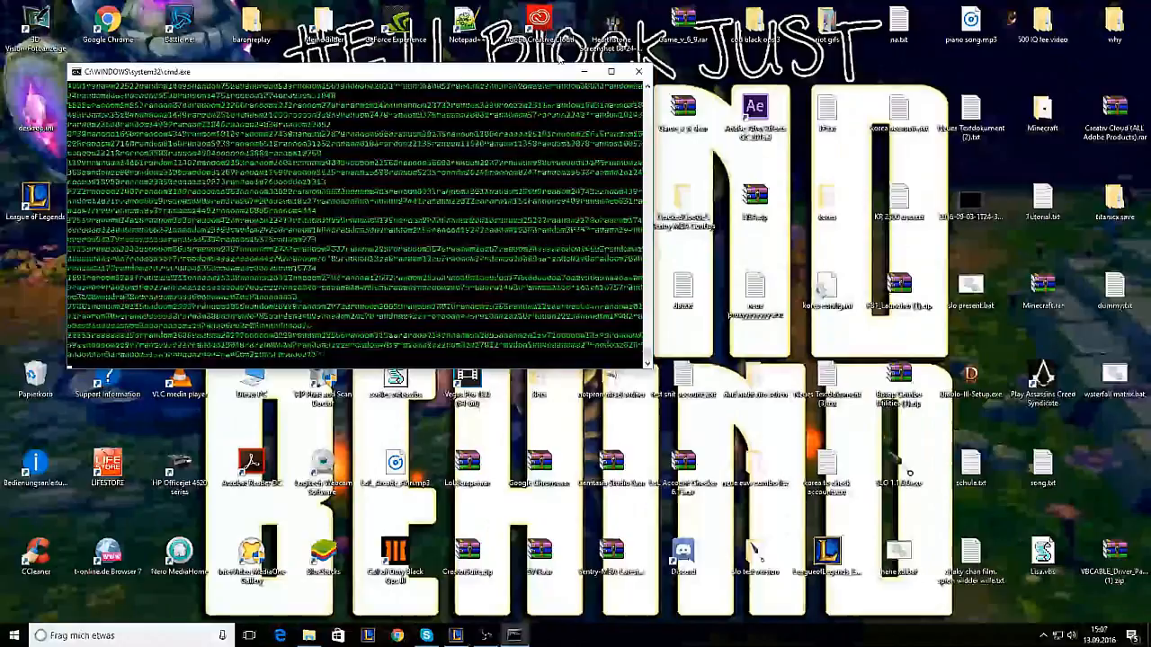
# Close the console window to stop the green random-number waterfall
pyautogui.click(611, 72)
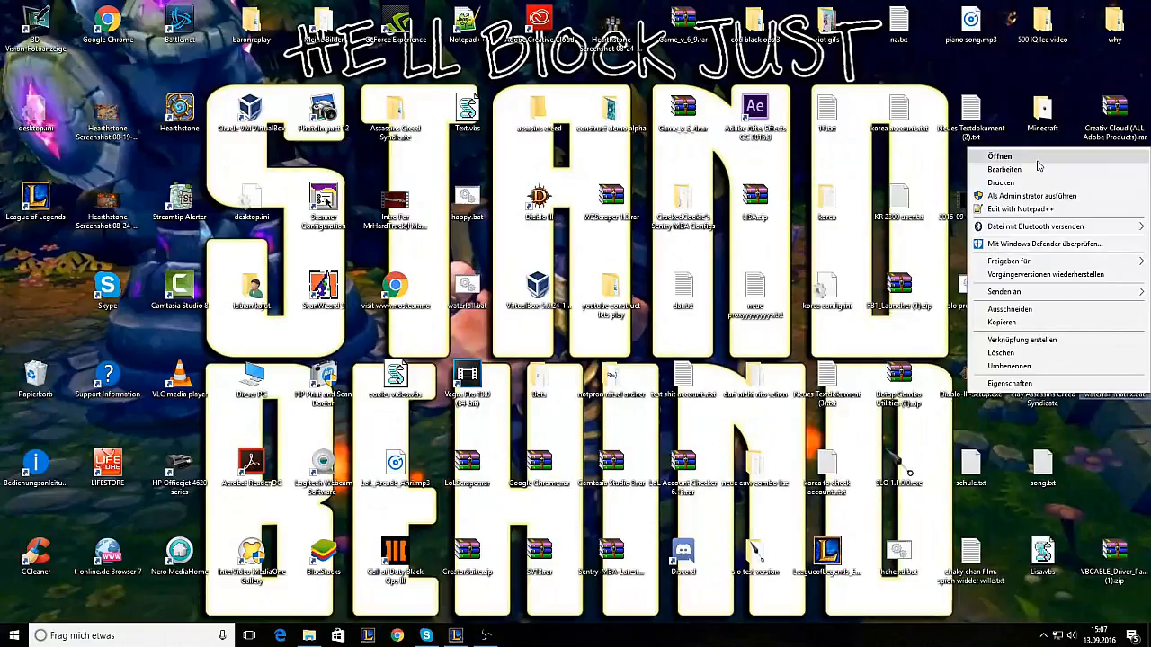
# Reopen the .bat for editing and paste many more %random copies onto the echo line
pyautogui.click(1000, 155)
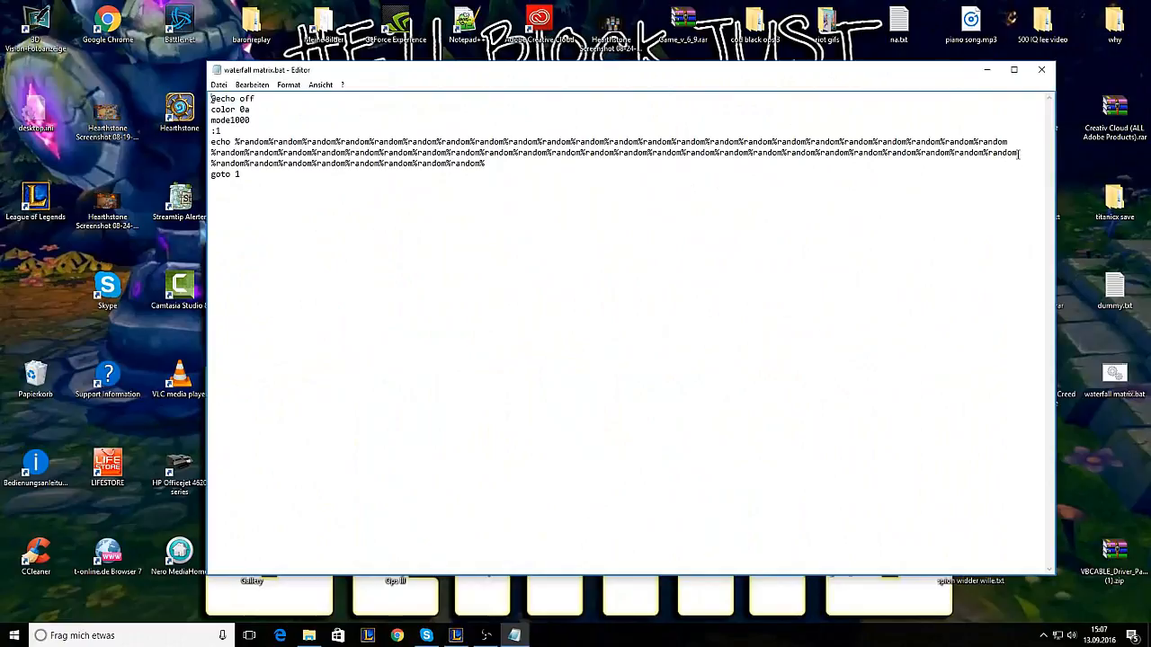
pyautogui.doubleClick(225, 174)
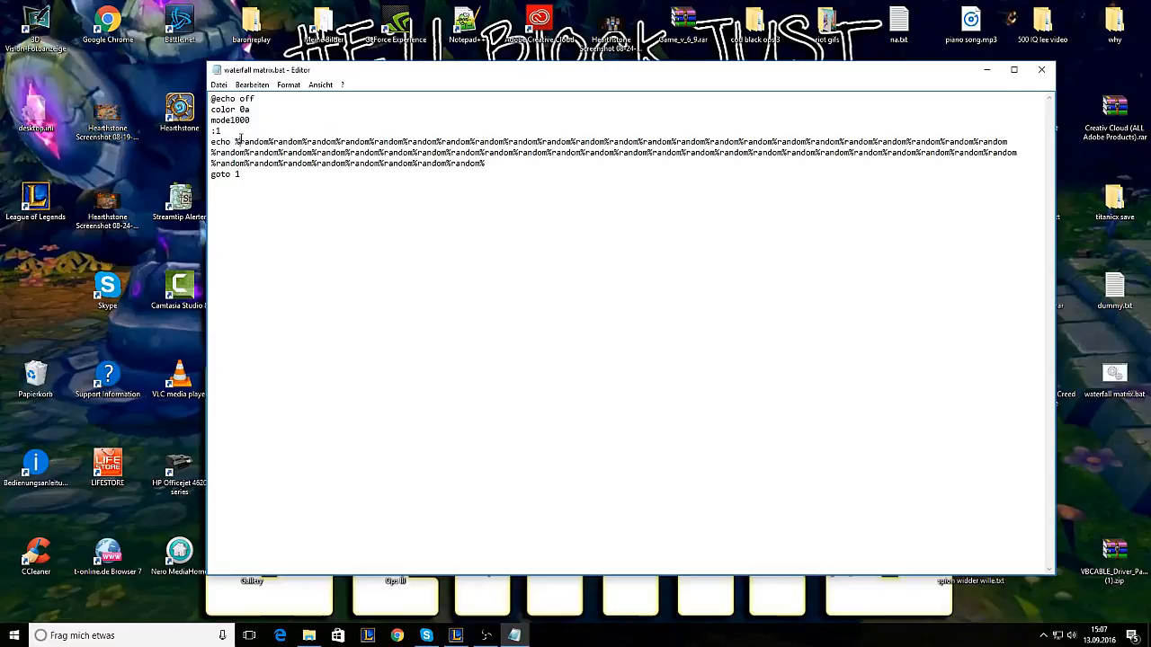
pyautogui.doubleClick(250, 142)
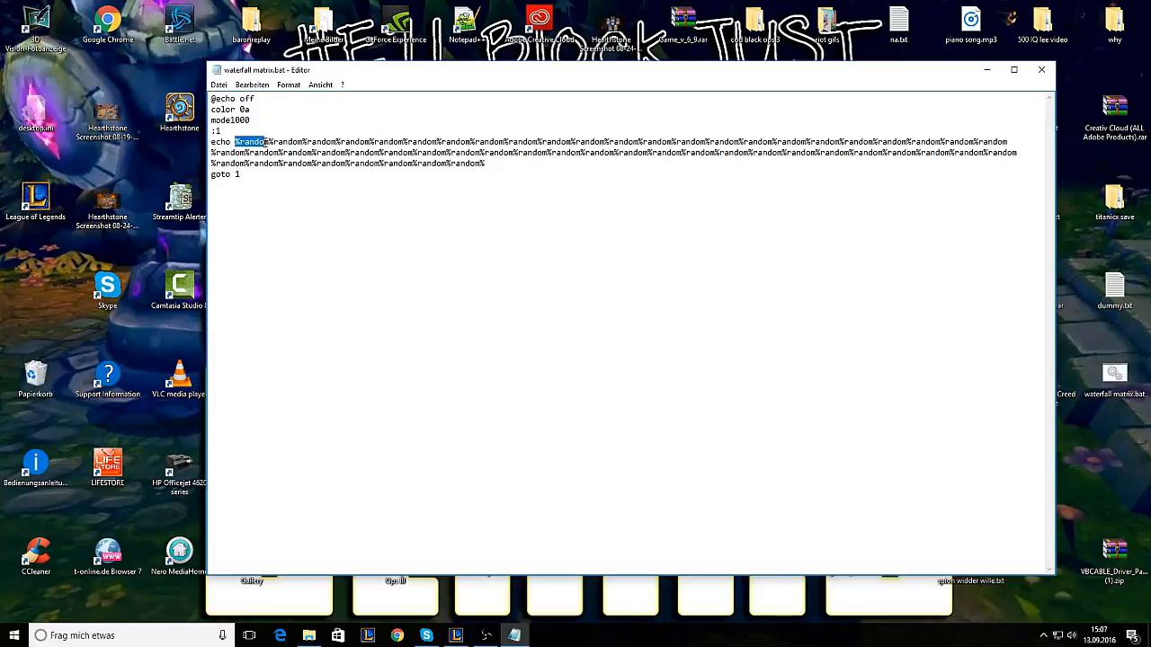
pyautogui.rightClick(250, 142)
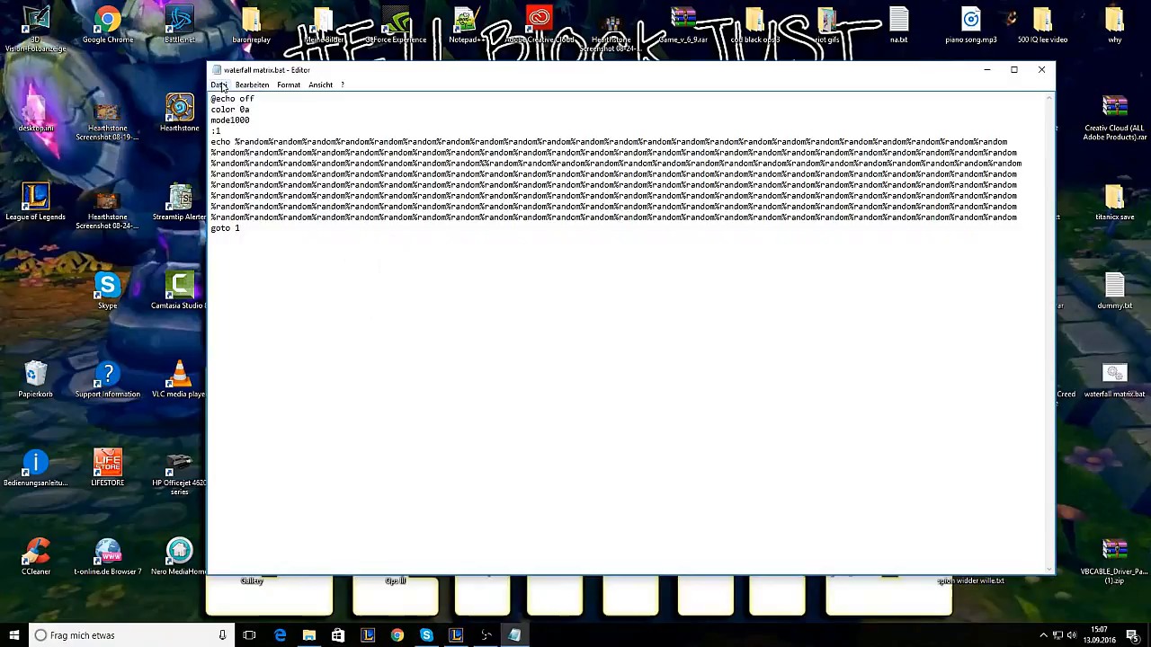
pyautogui.click(219, 84)
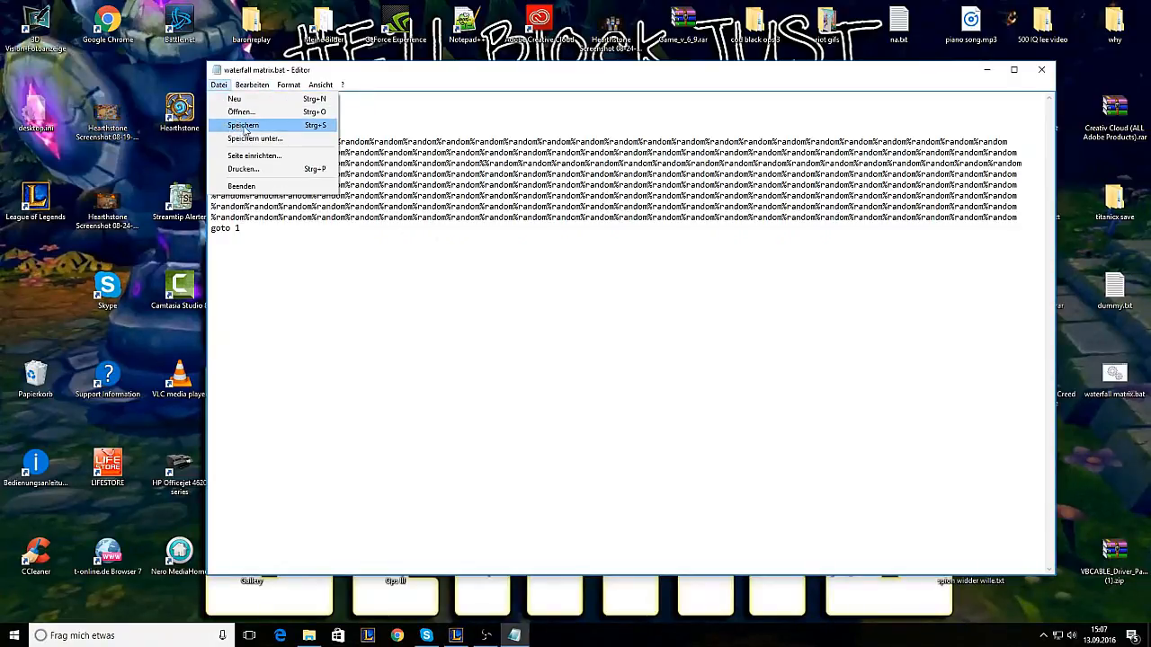